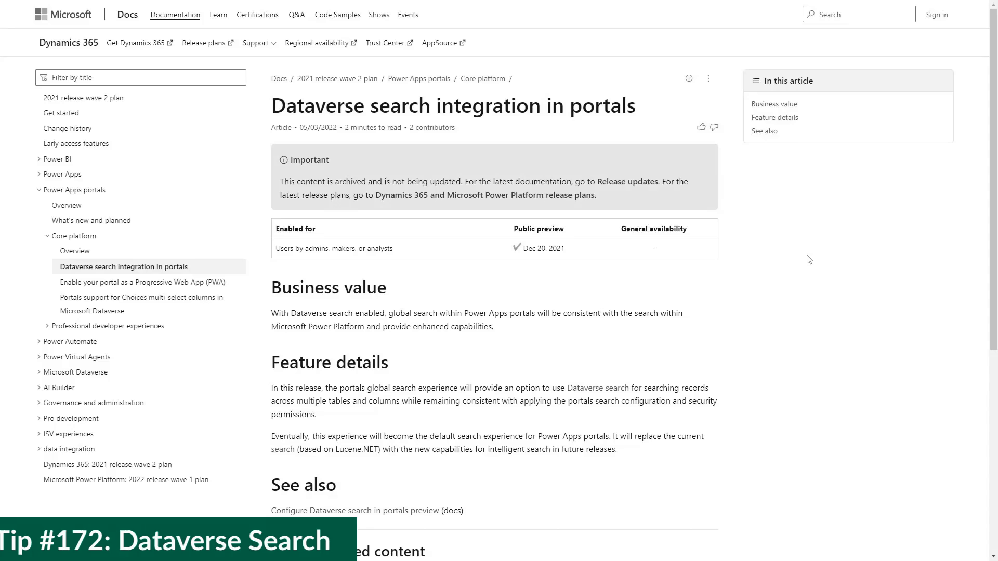
pyautogui.moveTo(560, 272)
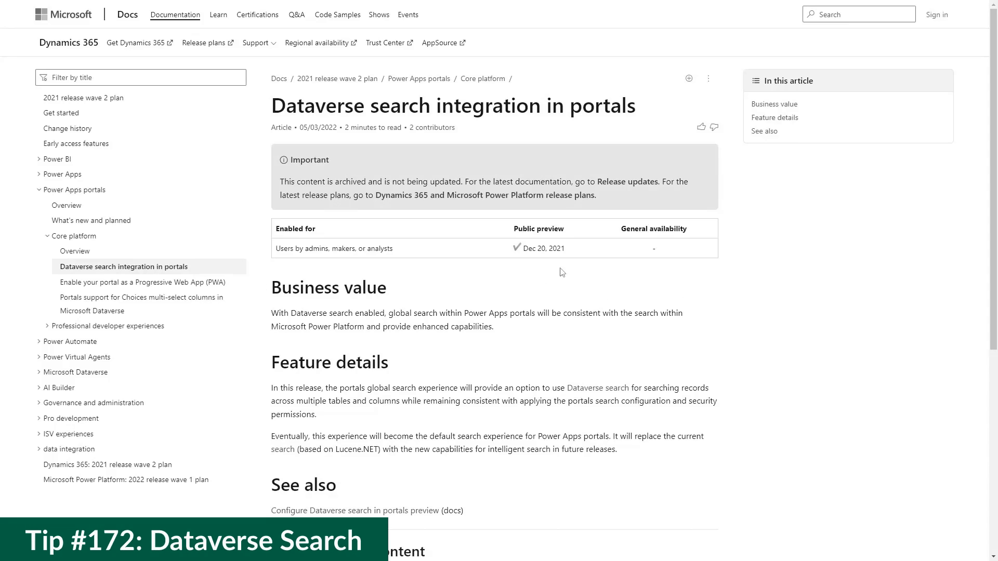
pyautogui.moveTo(585, 253)
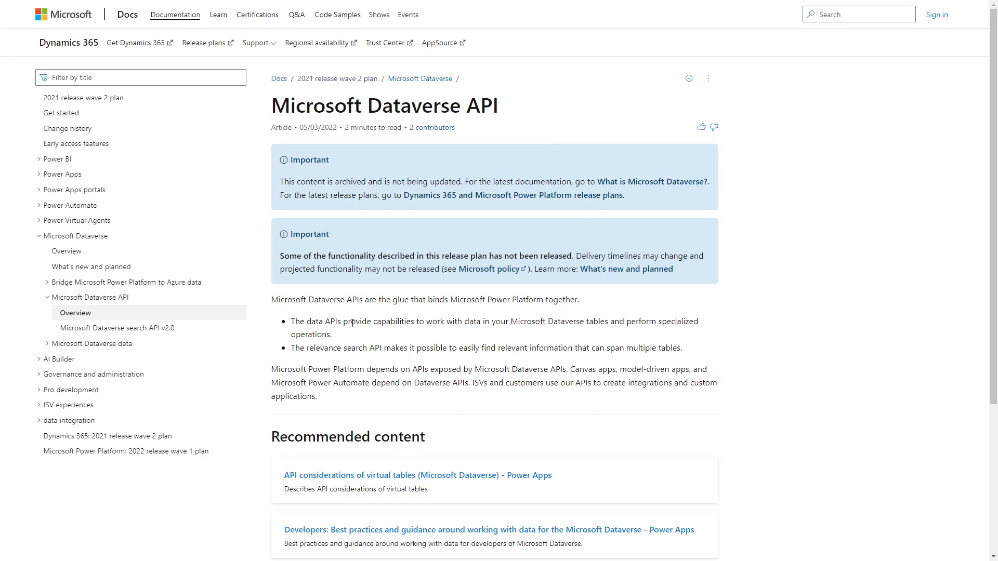
pyautogui.moveTo(455, 313)
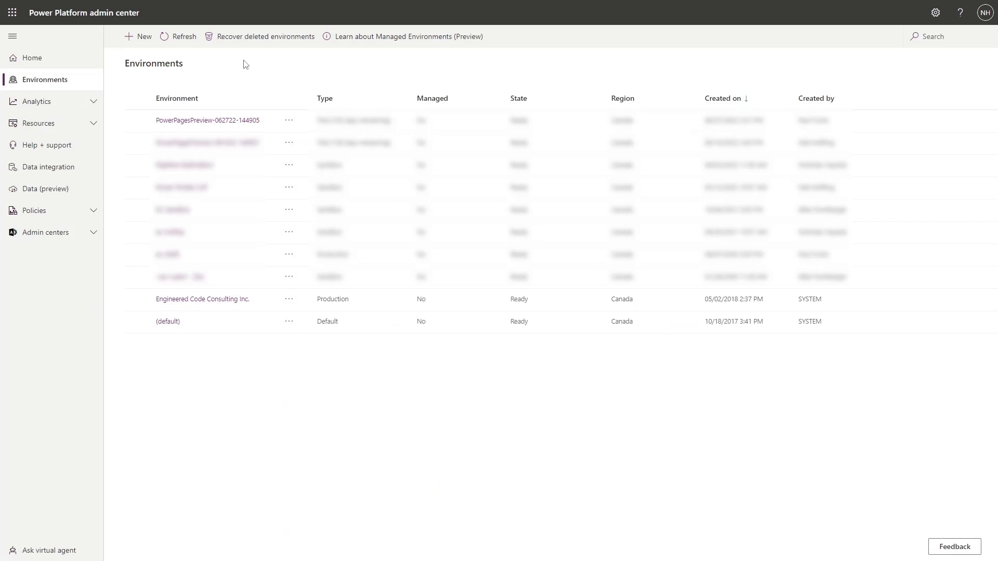
pyautogui.moveTo(145, 77)
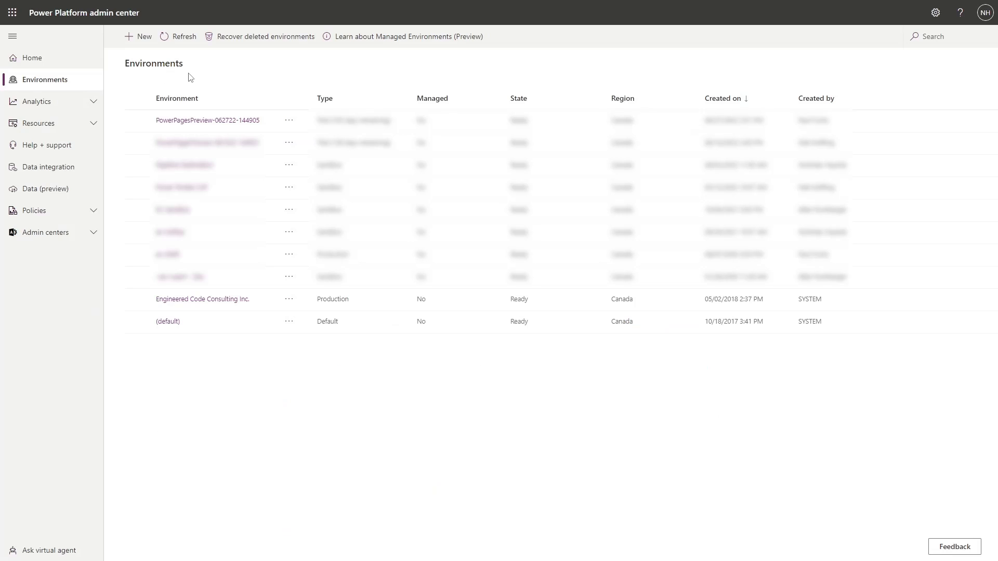
pyautogui.click(136, 121)
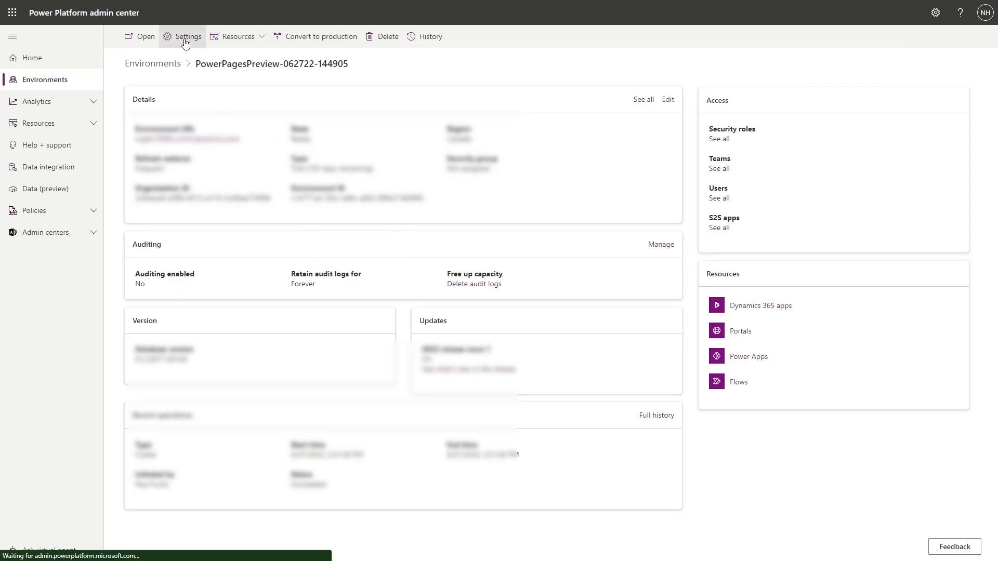
pyautogui.click(187, 37)
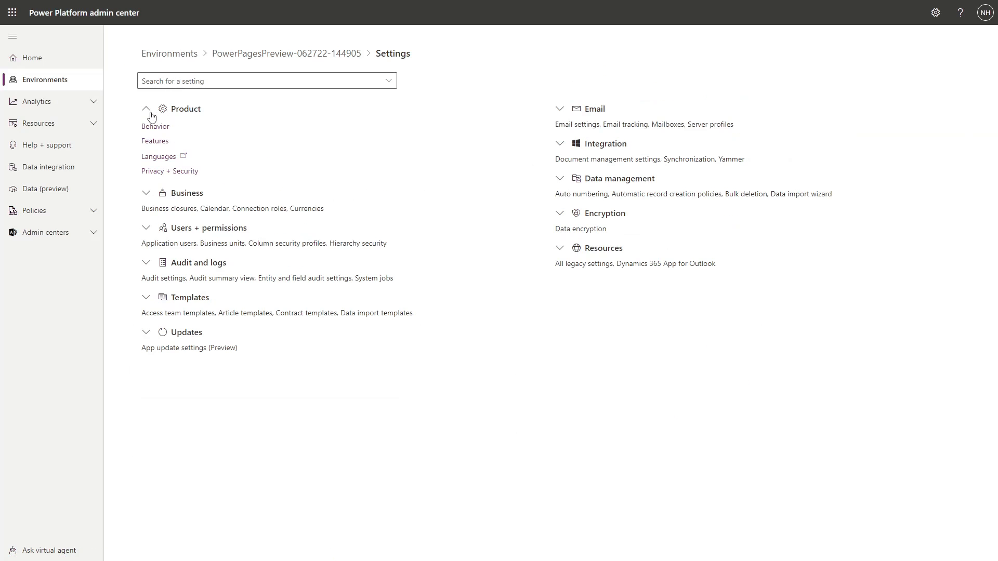
pyautogui.click(155, 140)
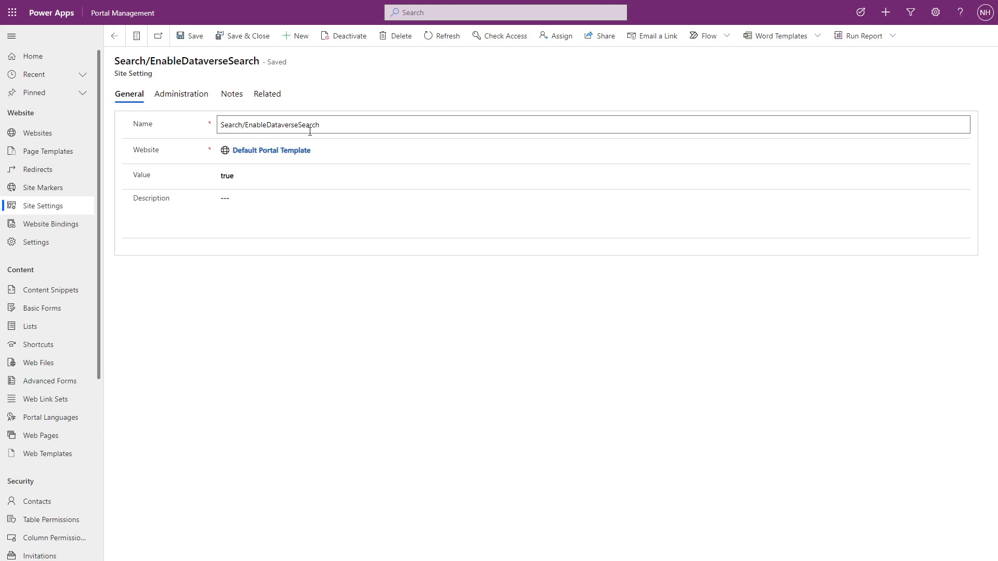
# Check that the Search/EnableDataverseSearch setting's Name and Value (true) fields are correct.
pyautogui.click(288, 174)
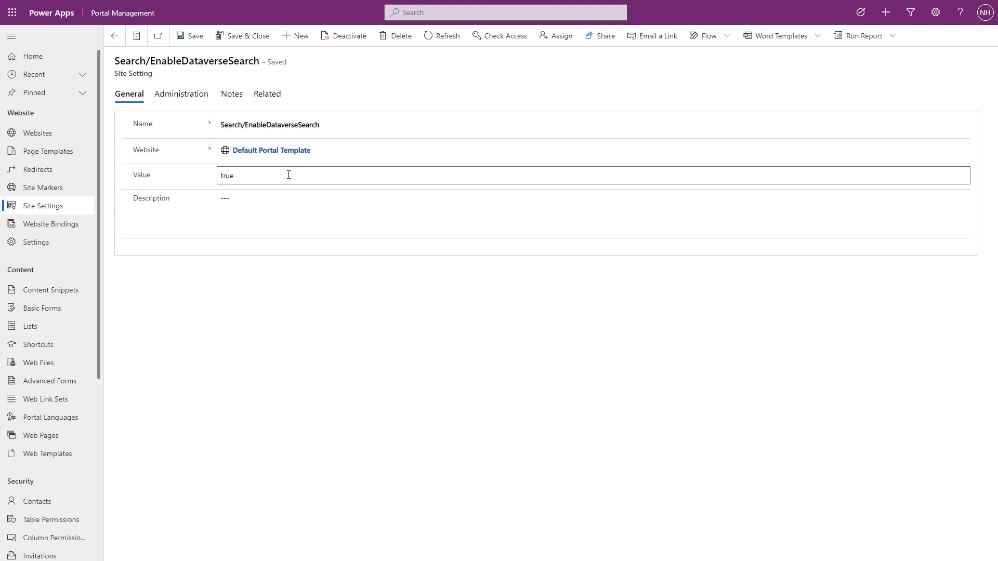
pyautogui.click(305, 214)
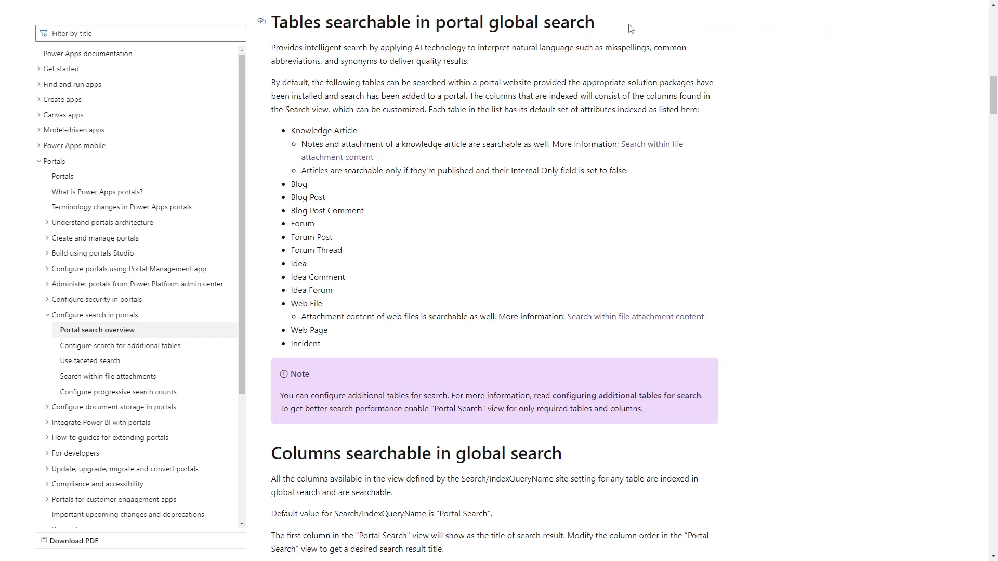
pyautogui.moveTo(375, 136)
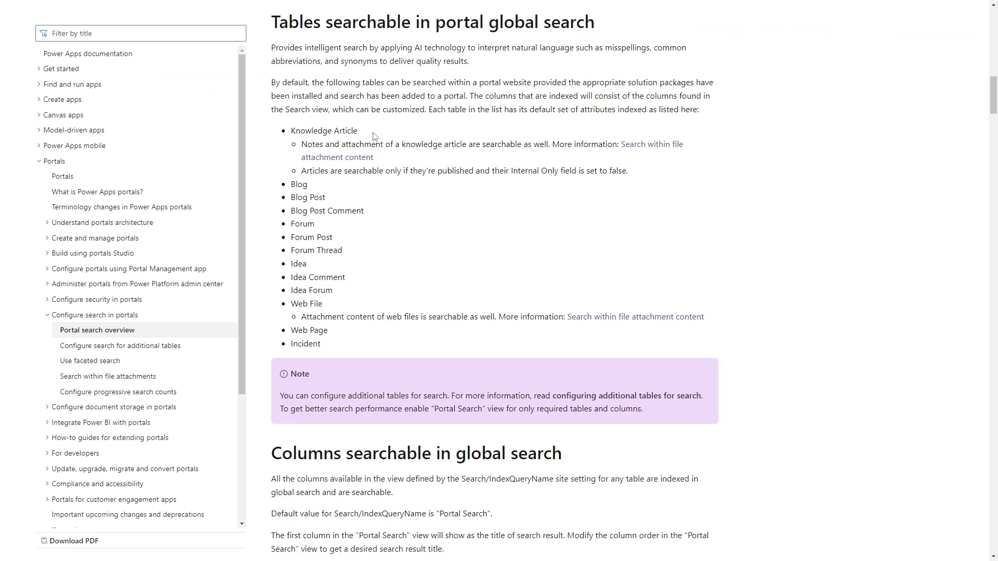
pyautogui.moveTo(322, 189)
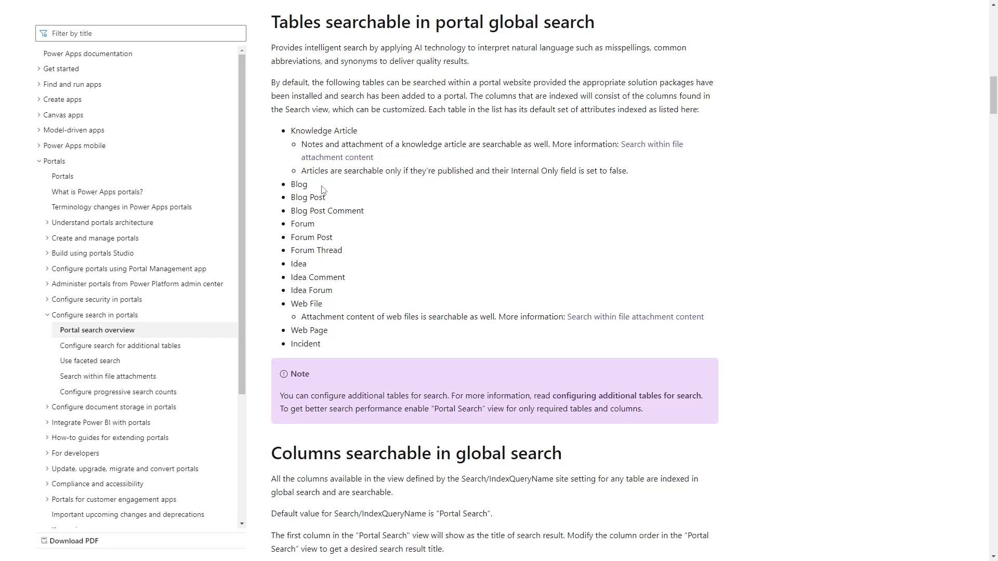
pyautogui.moveTo(334, 225)
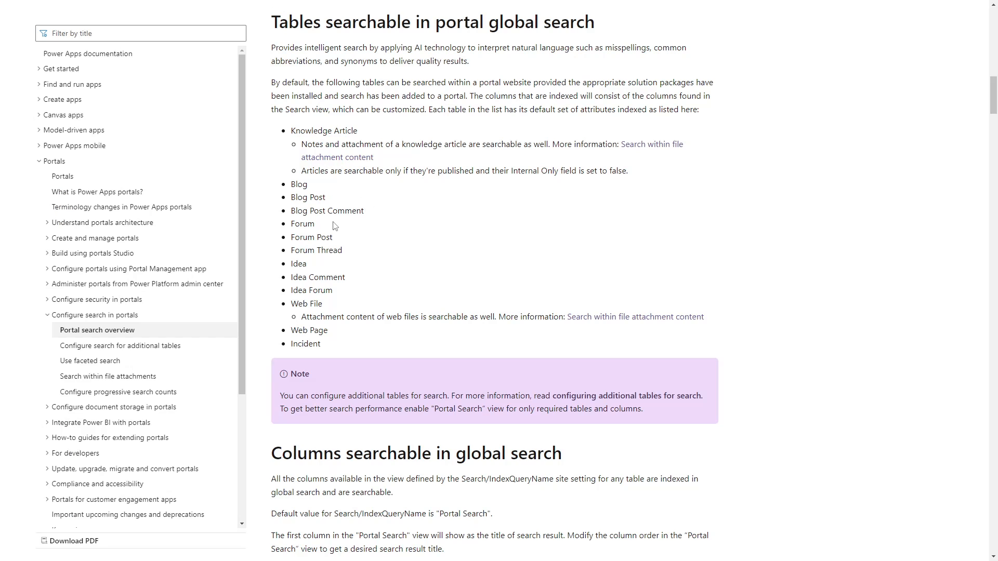
pyautogui.moveTo(351, 250)
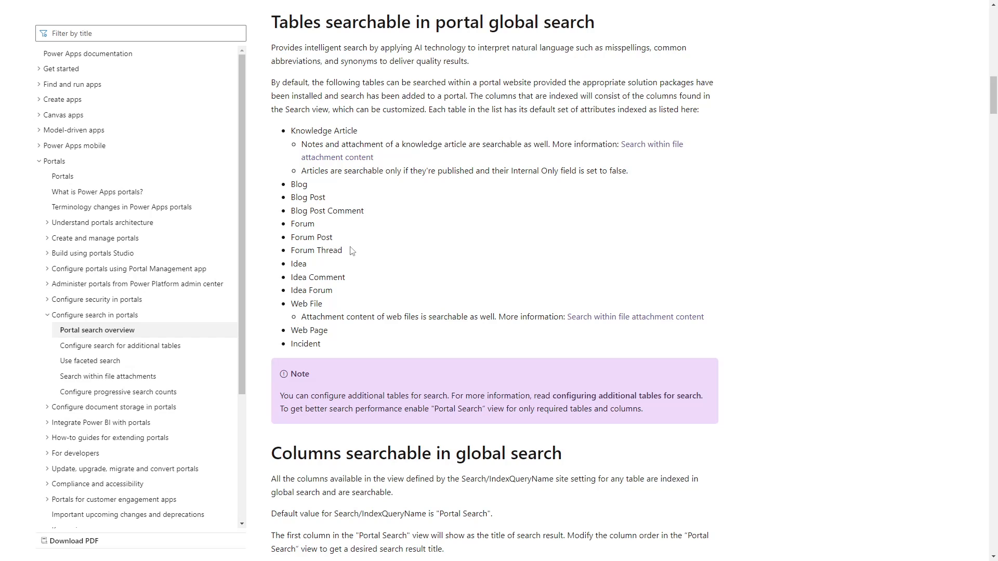
pyautogui.moveTo(349, 279)
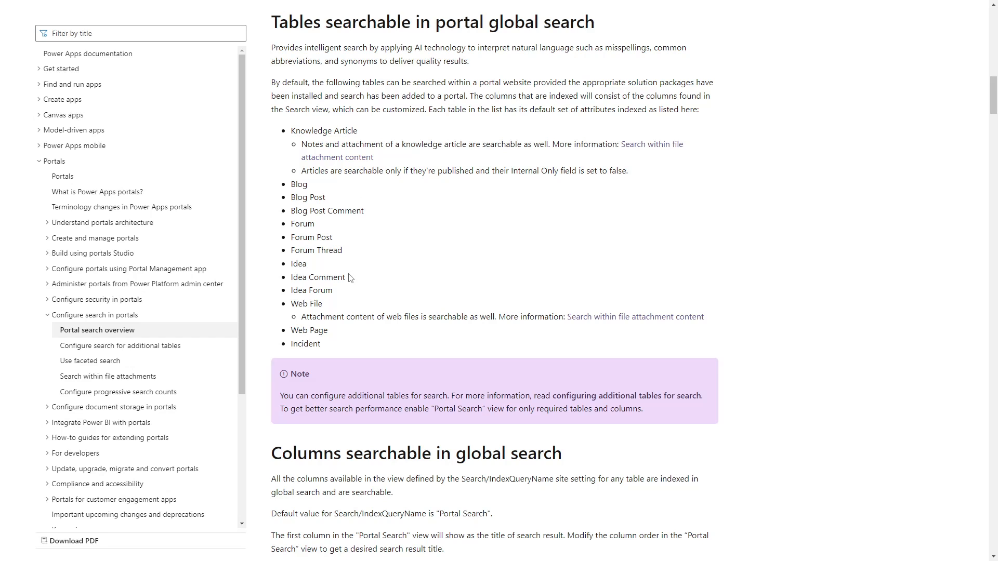
pyautogui.moveTo(336, 311)
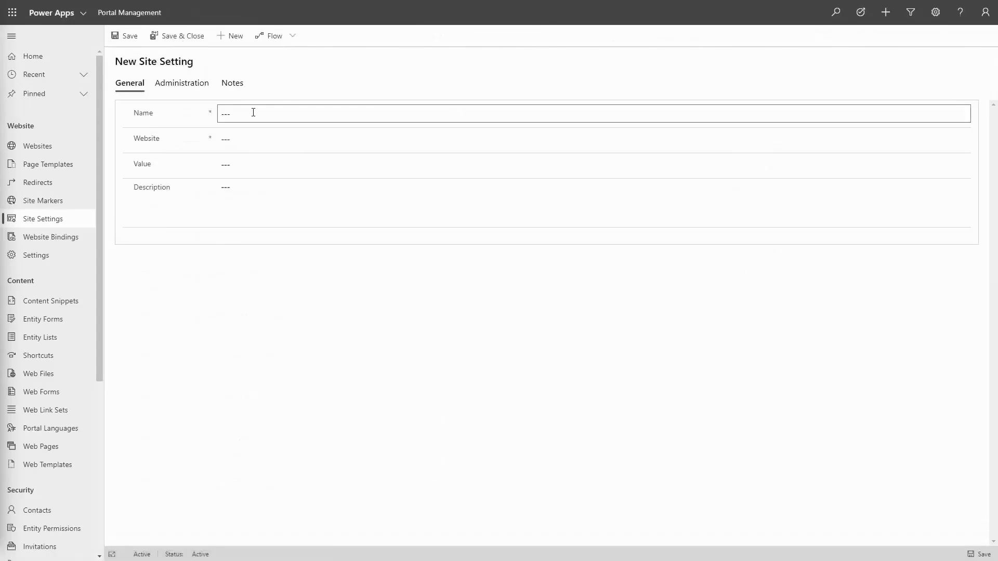
# Name the new setting Search/EnableAdditionalEntities for Starter Portal and begin entering value 'tr'.
pyautogui.write('Search/EnableAdditionalEntities')
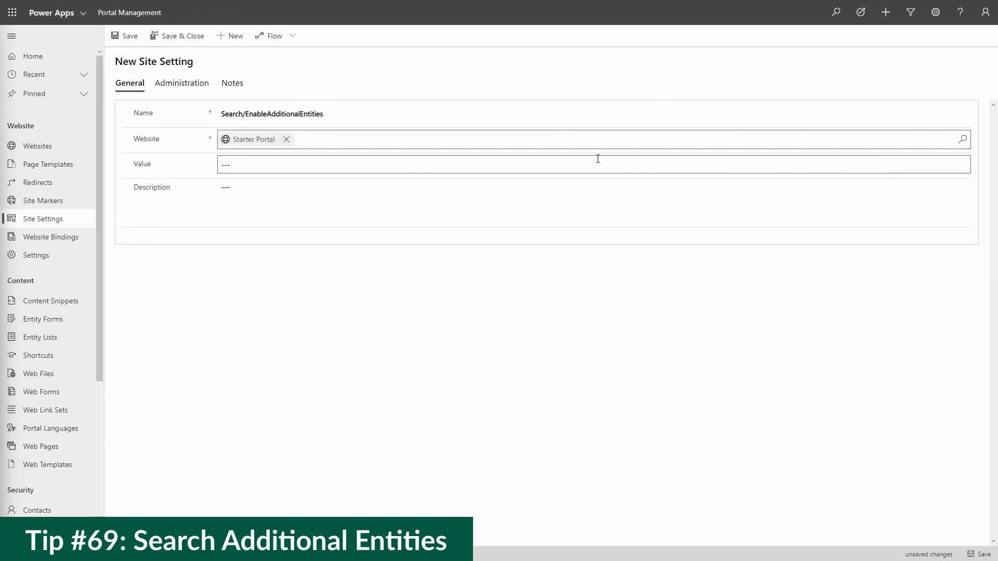
pyautogui.write('tr')
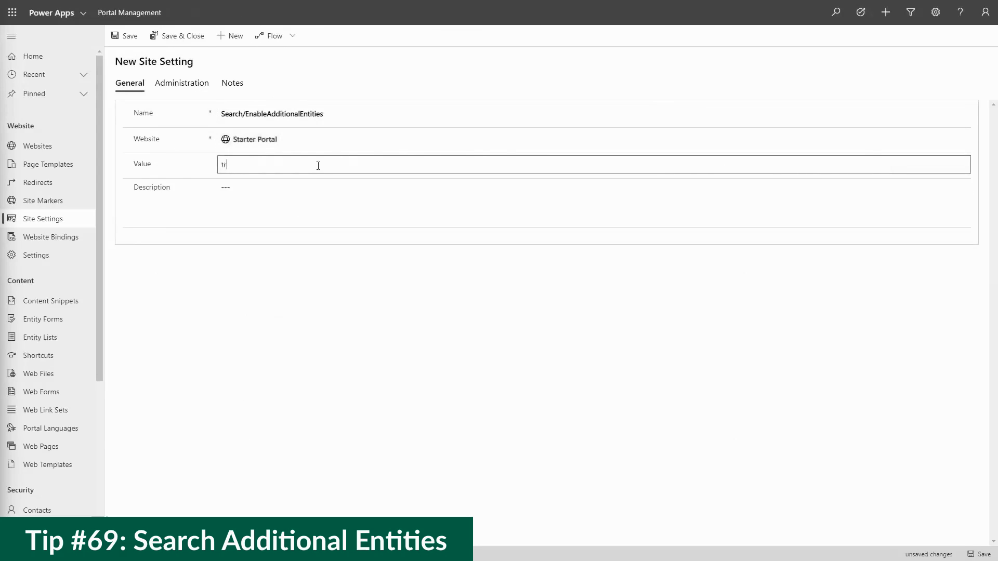